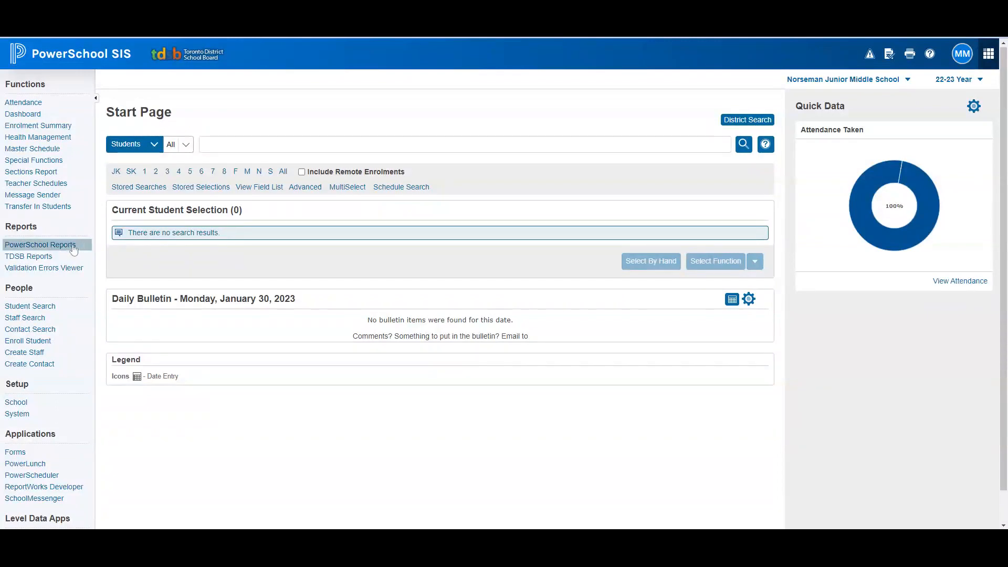
- Open PowerSchool Reports and scroll the System list down to Paper Reports
left_click(40, 244)
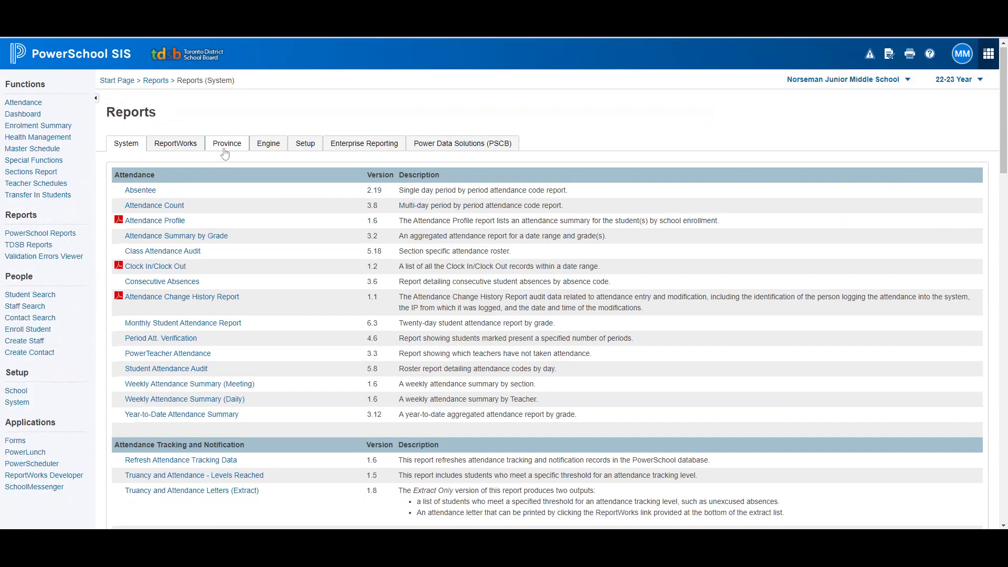
scroll("down", 3)
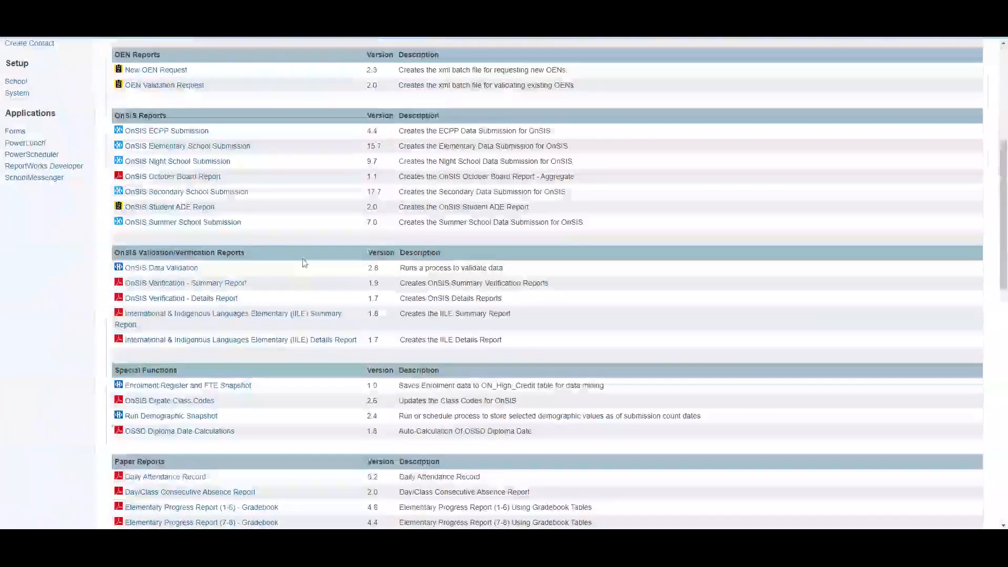
scroll("down", 3)
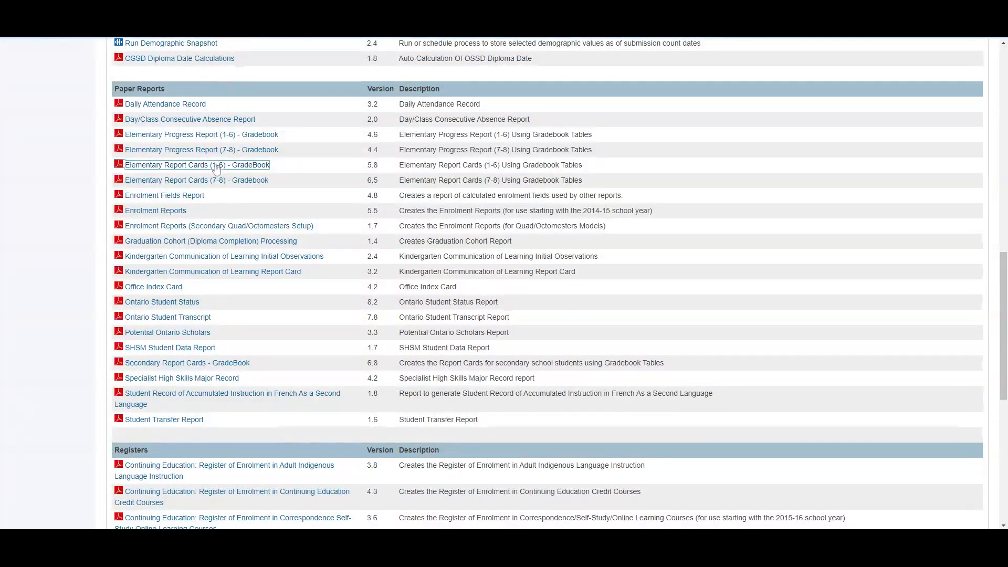
- Open Elementary Report Cards (1-6) - GradeBook and pick store code R1 for Report Period 1
left_click(196, 165)
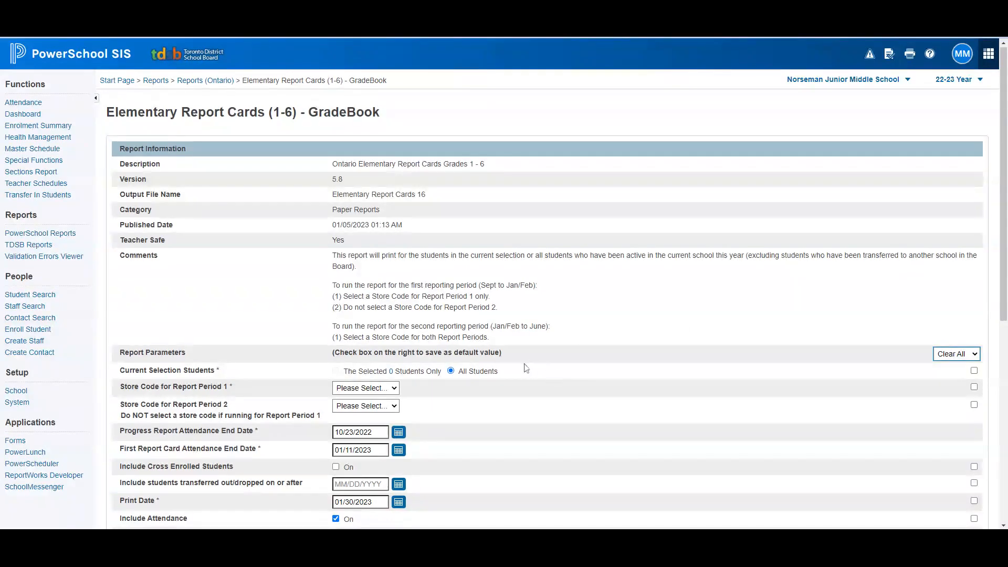
mouse_move(453, 380)
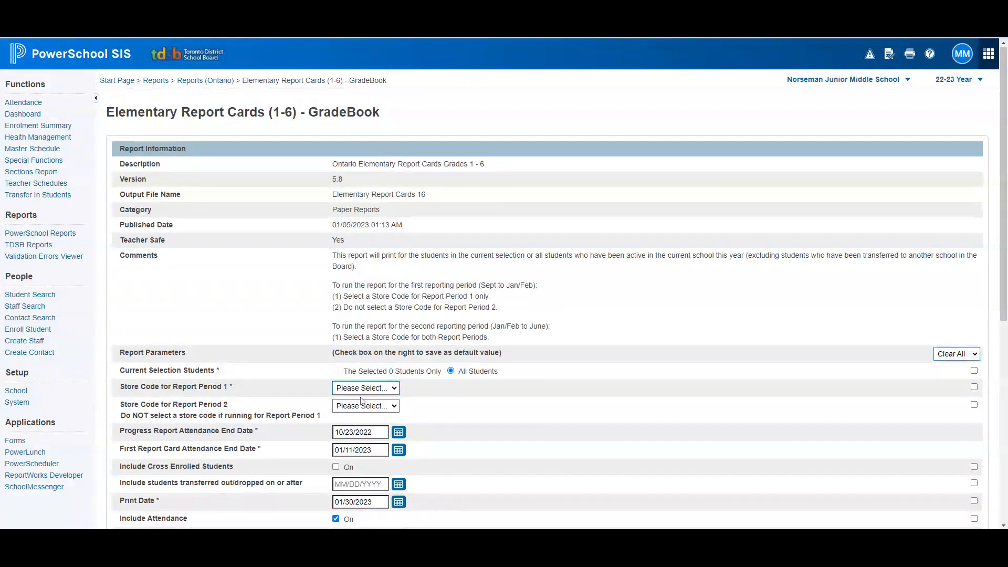
left_click(366, 387)
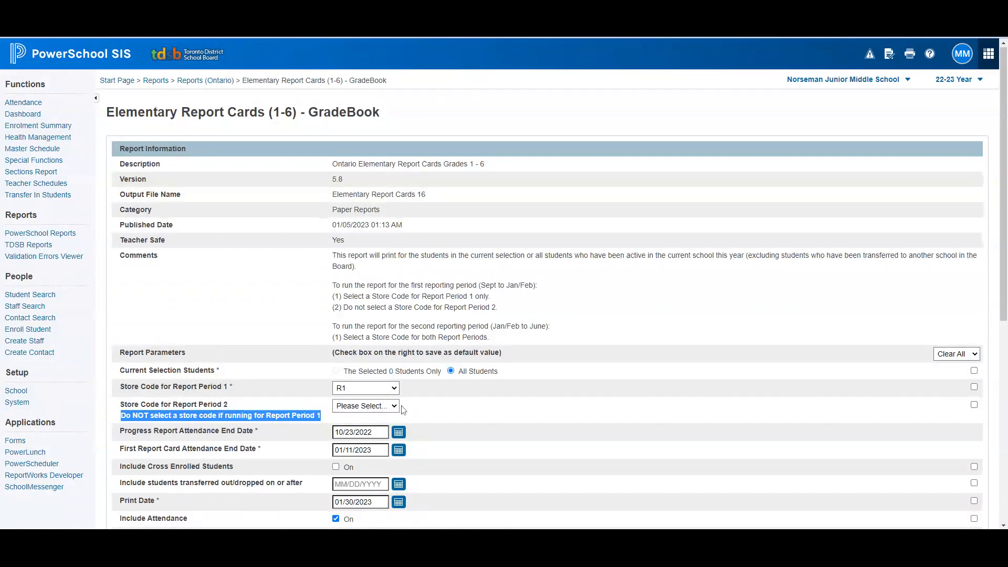
scroll("down", 3)
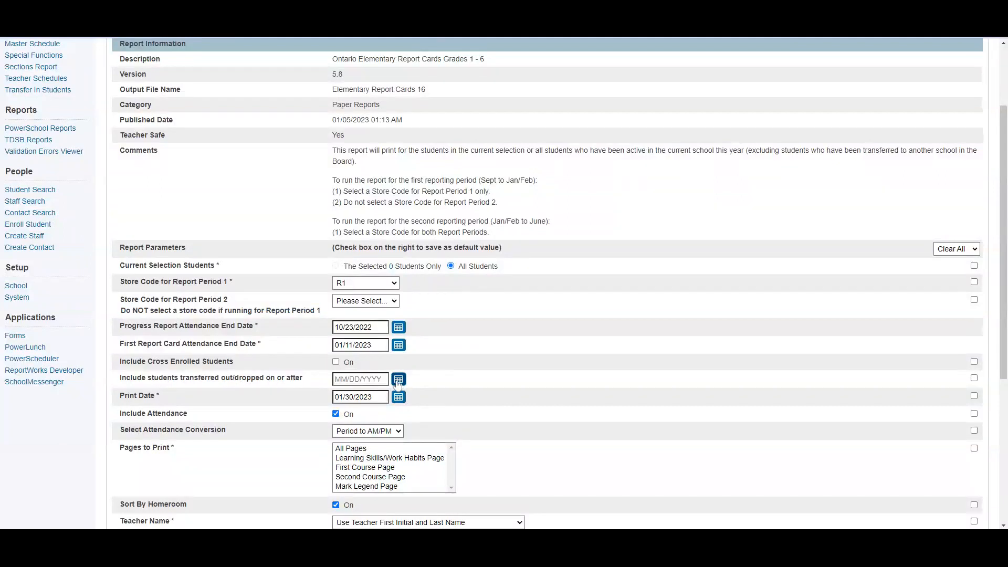
- Set the transferred-out/dropped cutoff to 11/1/2022 and the print date to 2/14/2023
left_click(398, 396)
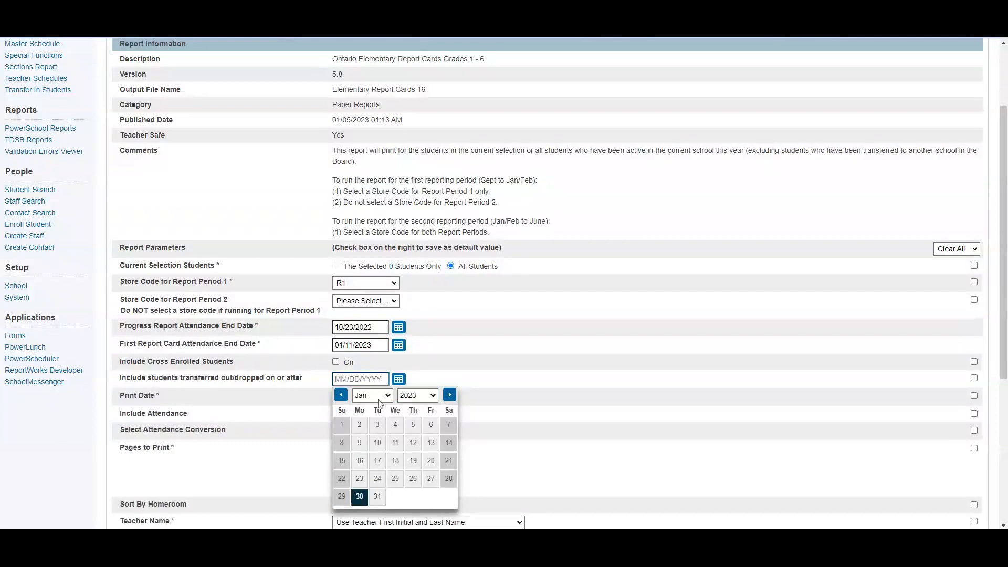
left_click(340, 394)
type("11/1/2022")
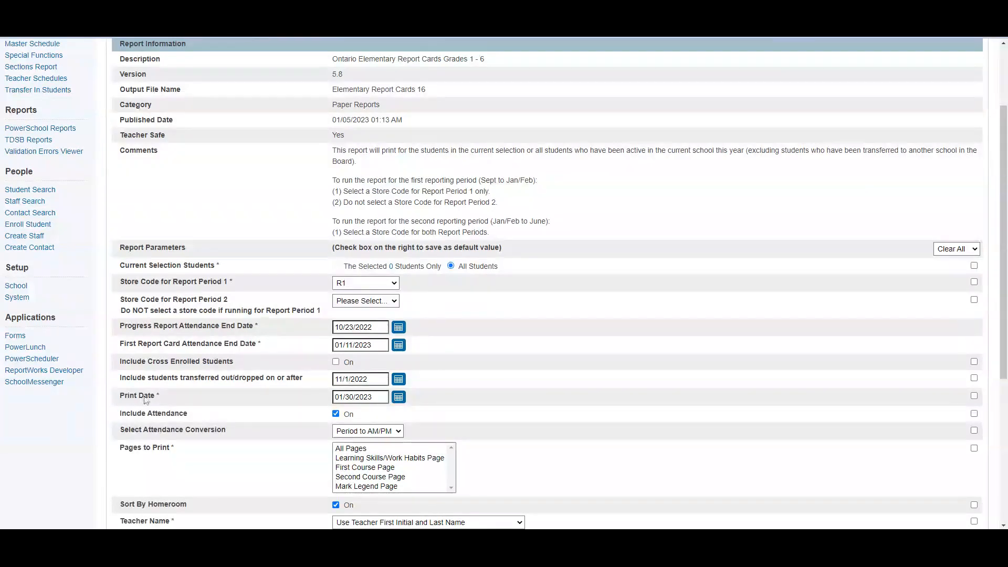
left_click(360, 397)
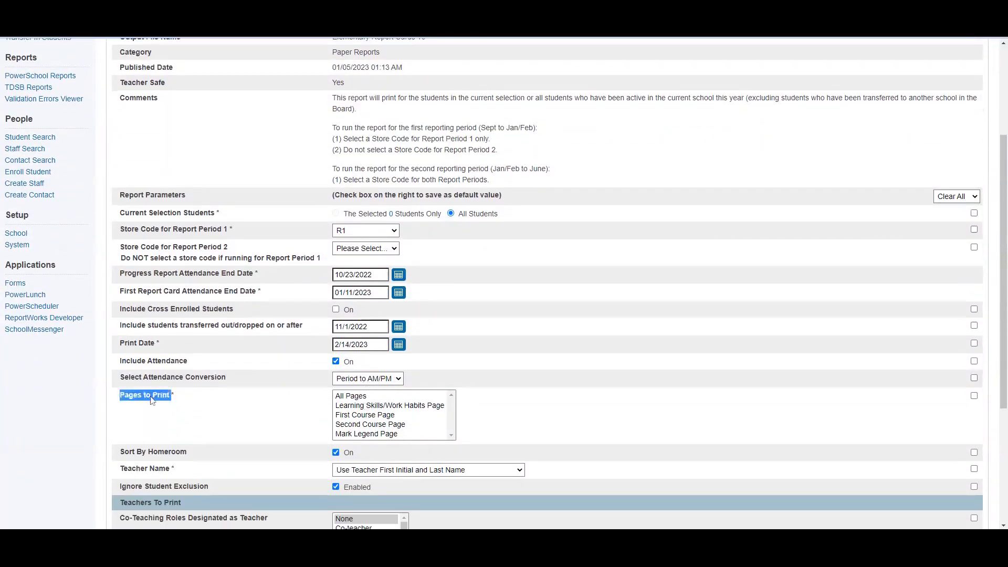
- Choose All Pages to print and None for co-teaching roles designated as teacher
left_click(351, 395)
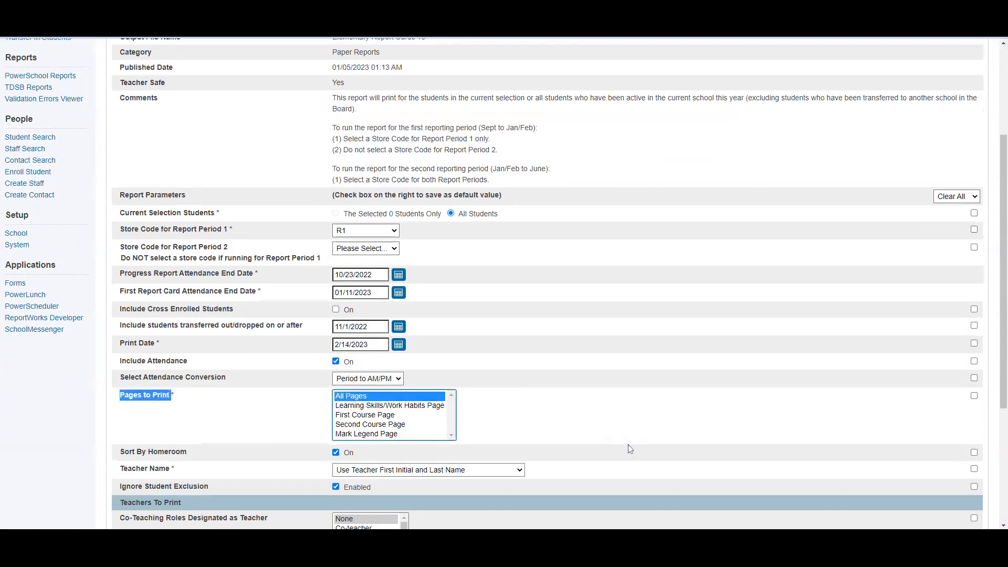
scroll("down", 3)
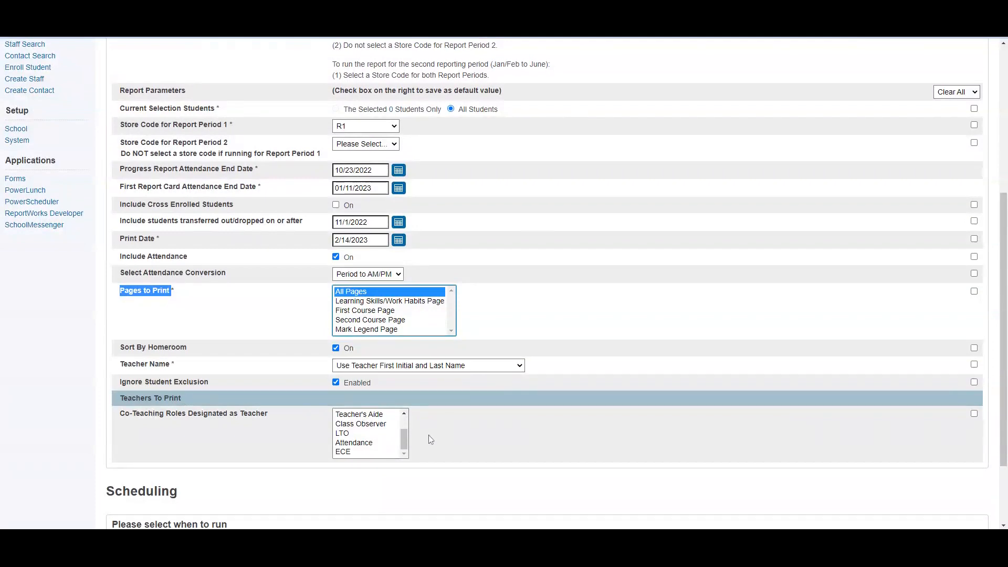
scroll("down", 3)
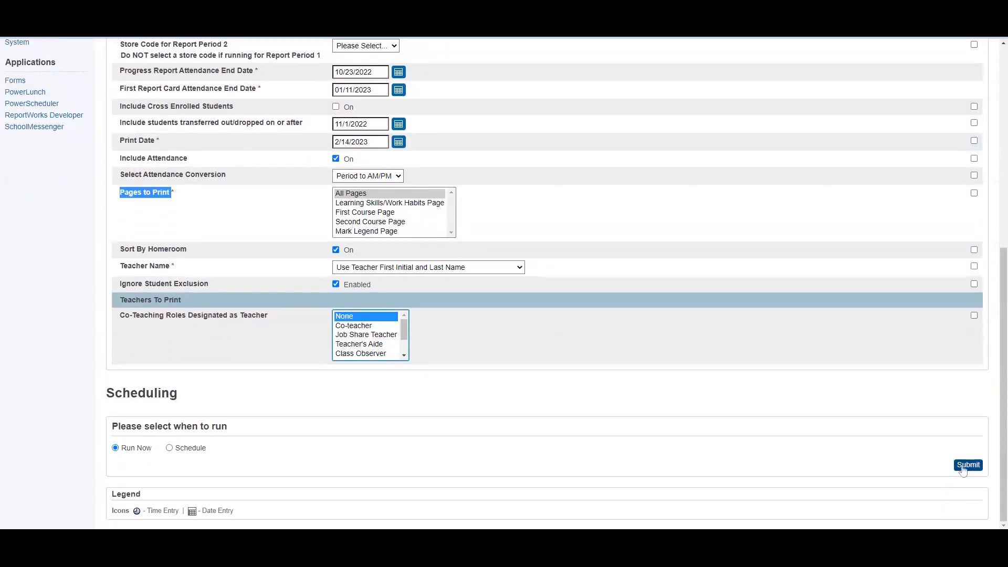
- Submit the report with Run Now so it appears Pending in ReportWorks
left_click(967, 464)
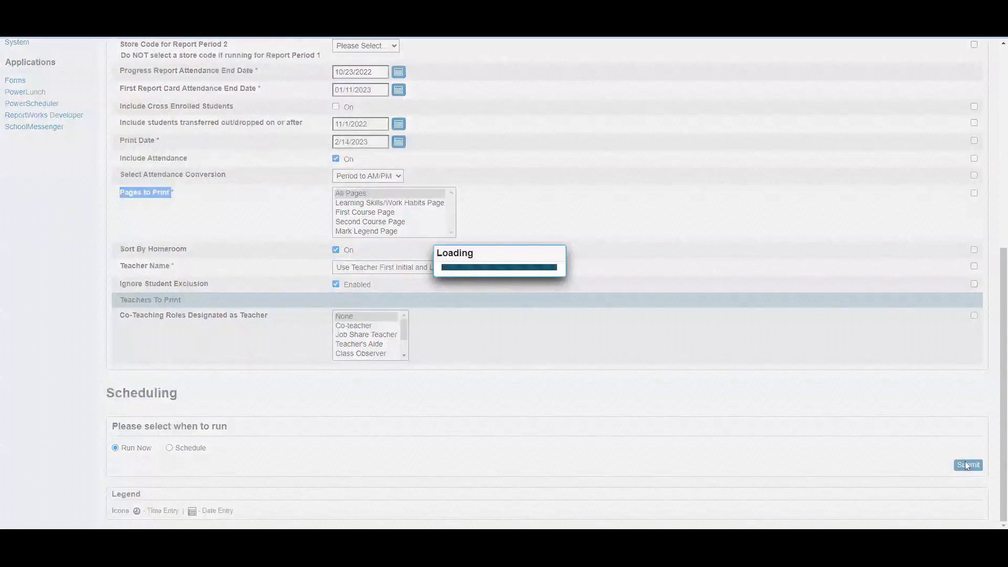
left_click(967, 465)
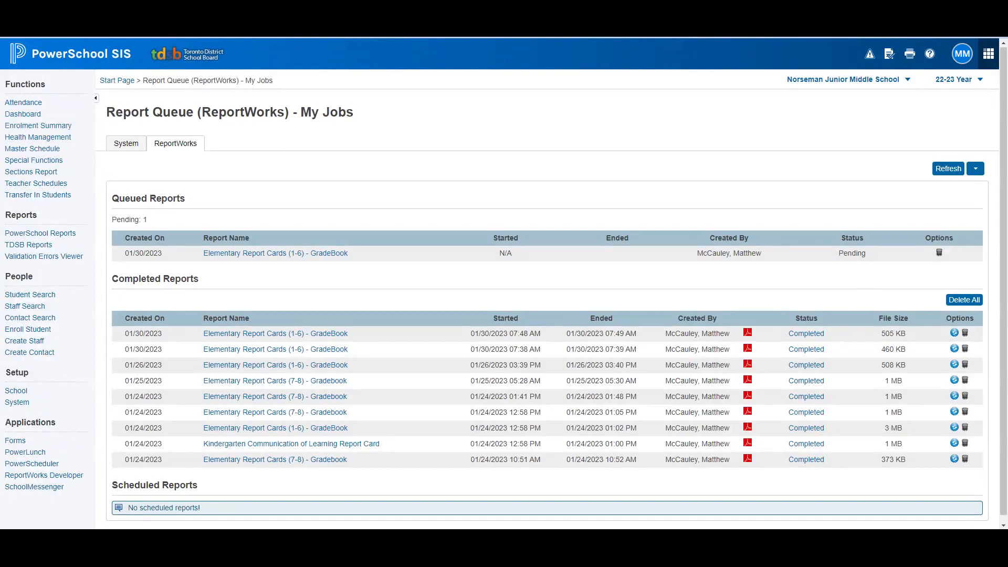
mouse_move(775, 442)
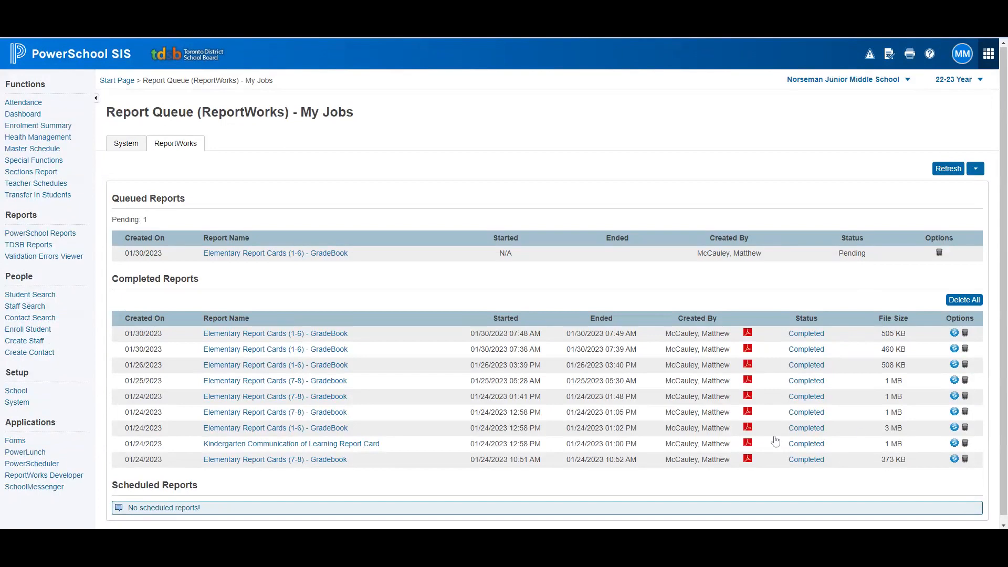